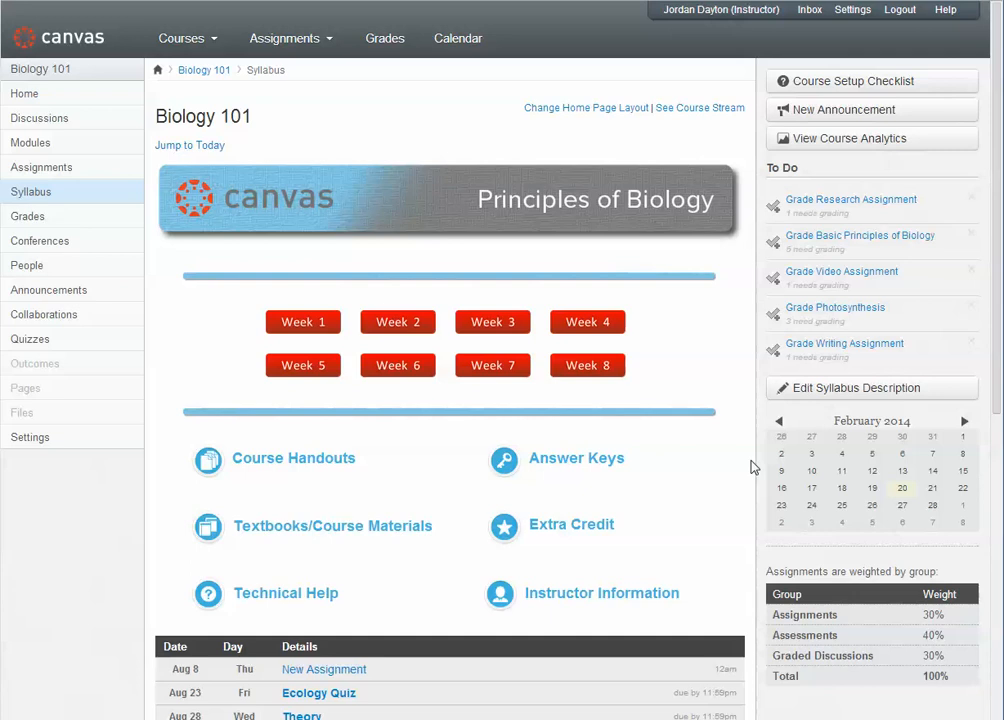
mouse_move(638, 350)
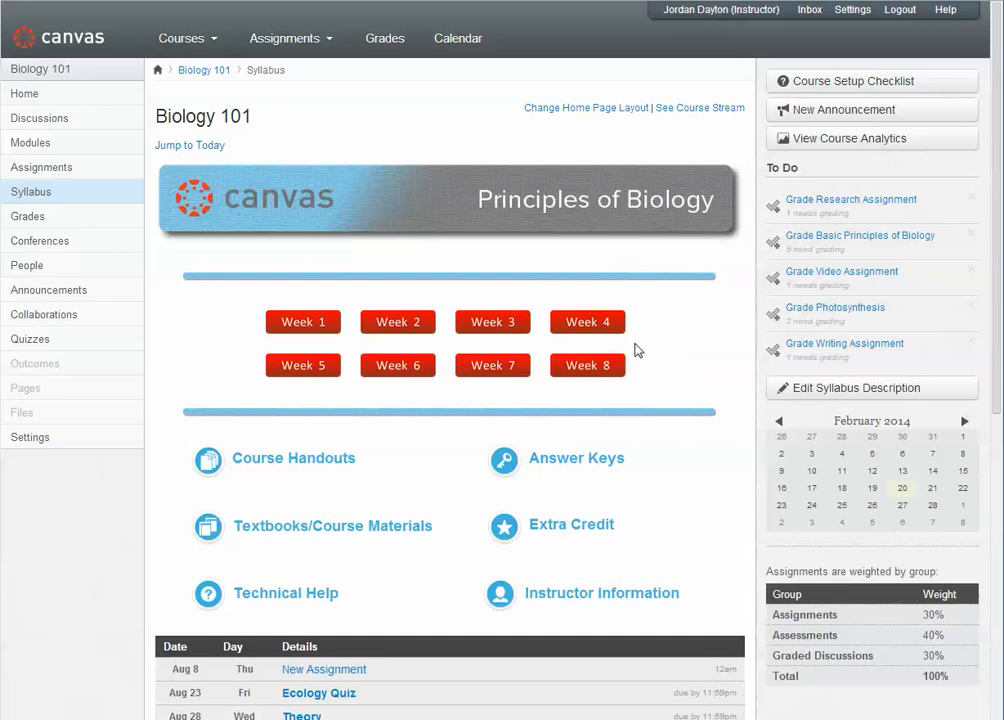
mouse_move(484, 118)
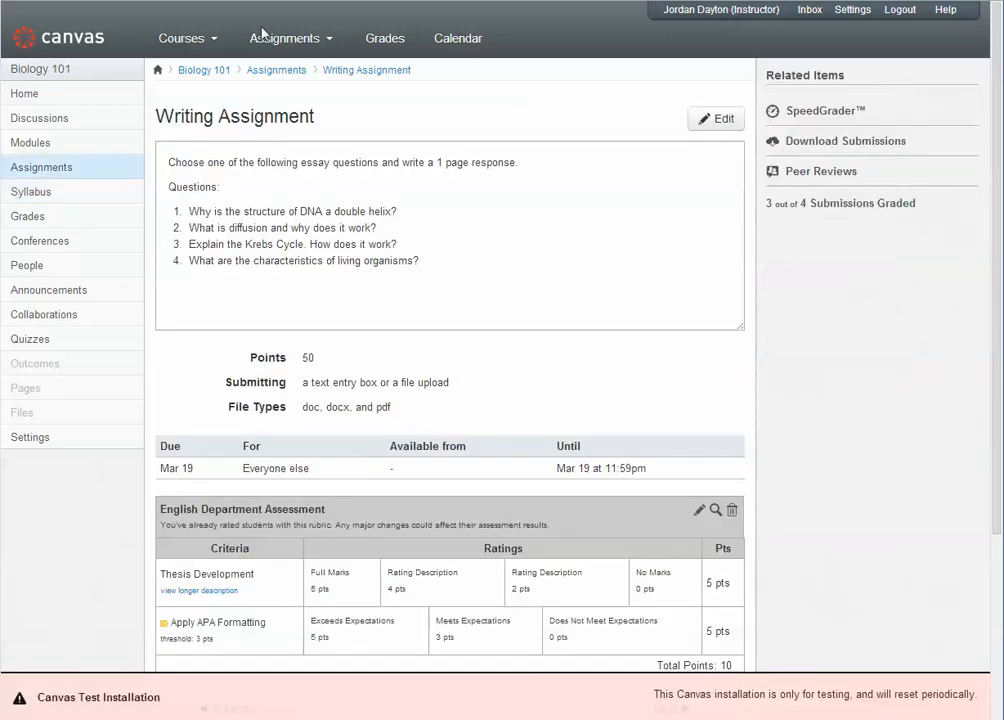
mouse_move(536, 456)
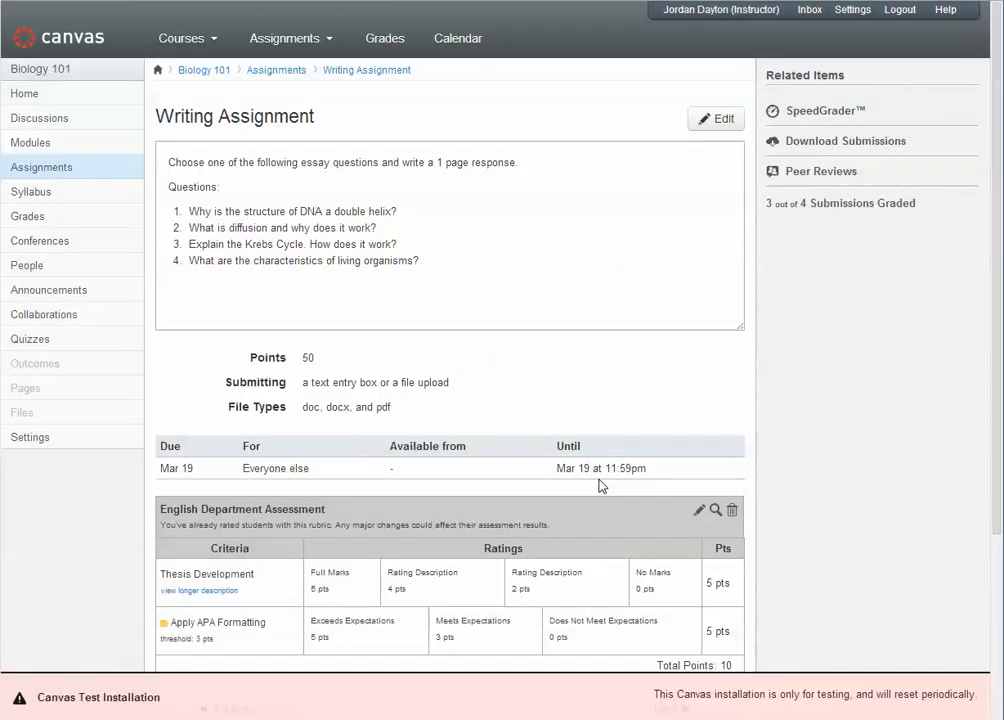
mouse_move(420, 342)
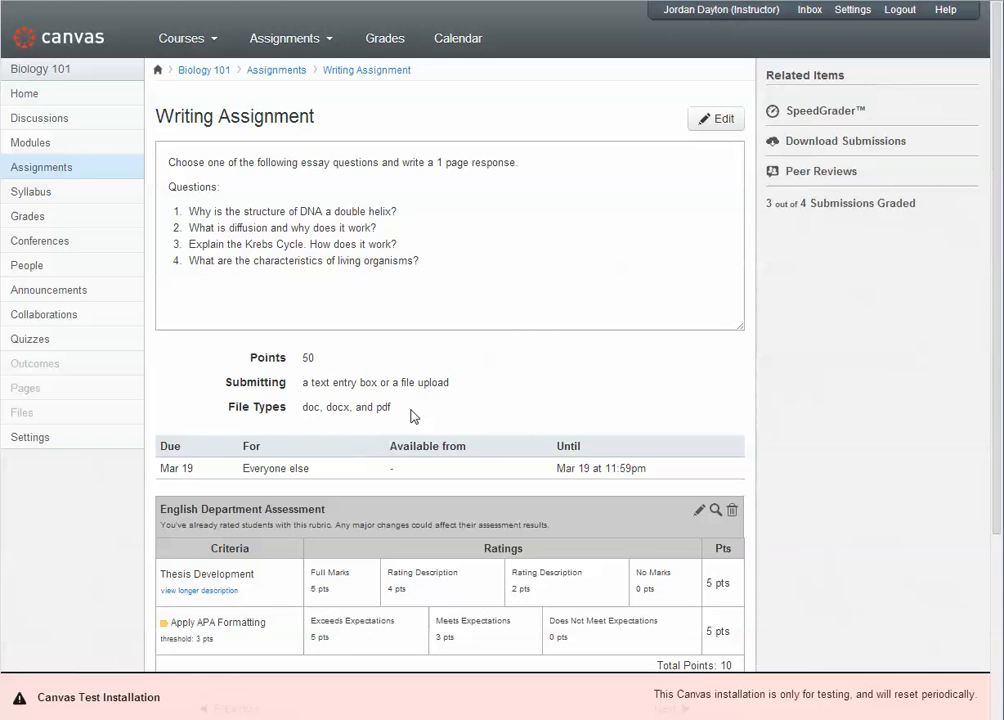
mouse_move(412, 414)
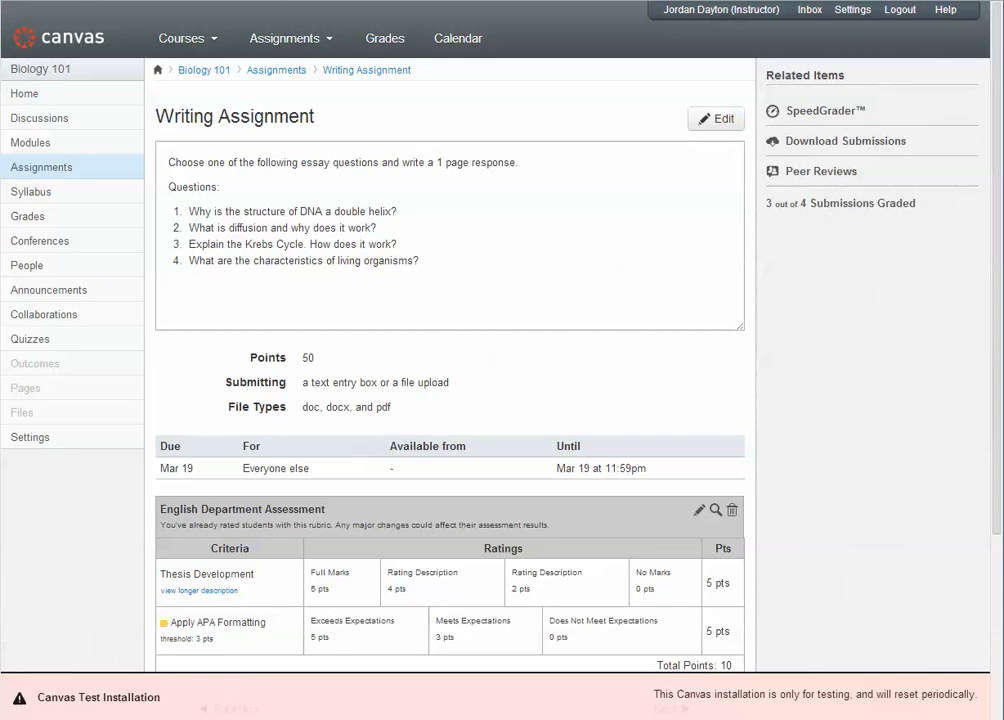
Step: Create a course section named 'Extra Time' from the Sections settings of Biology 101
left_click(28, 264)
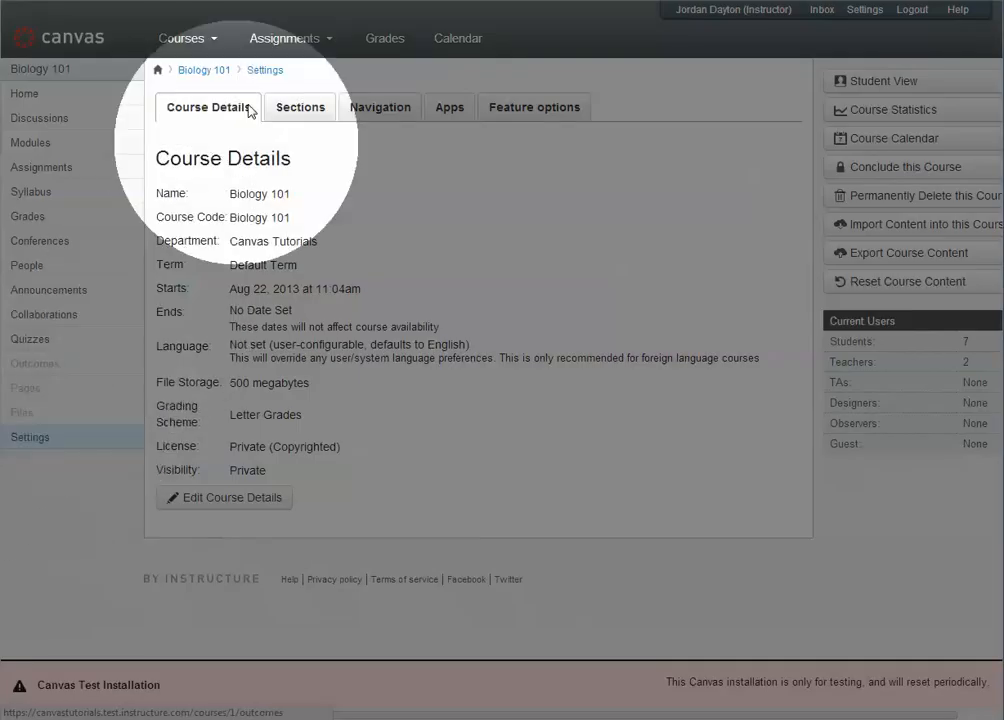
left_click(300, 108)
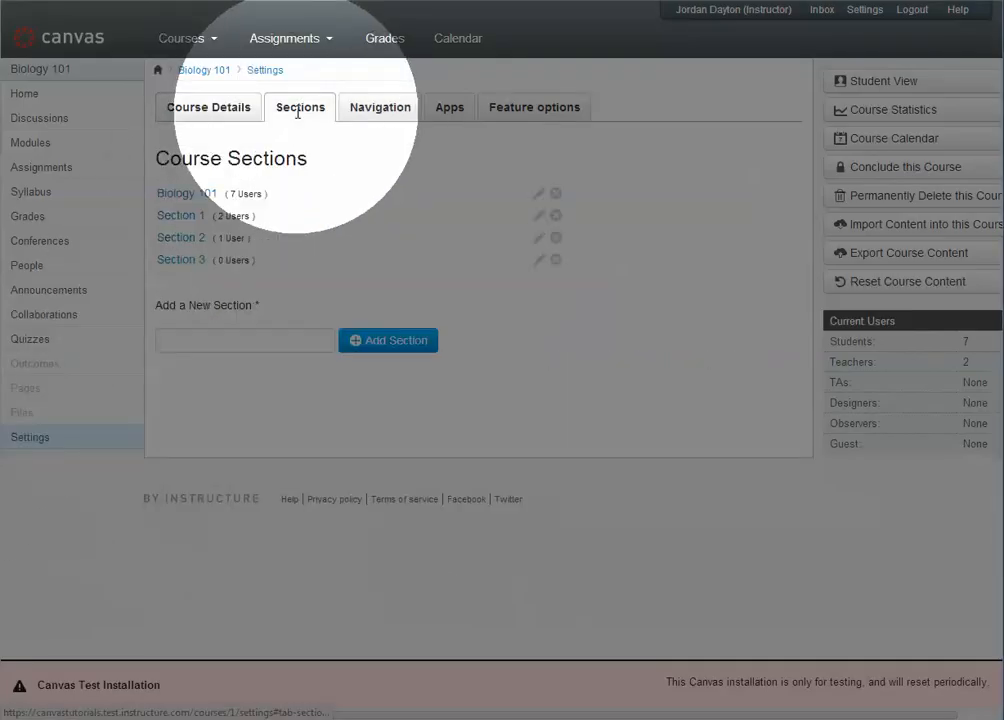
left_click(244, 340)
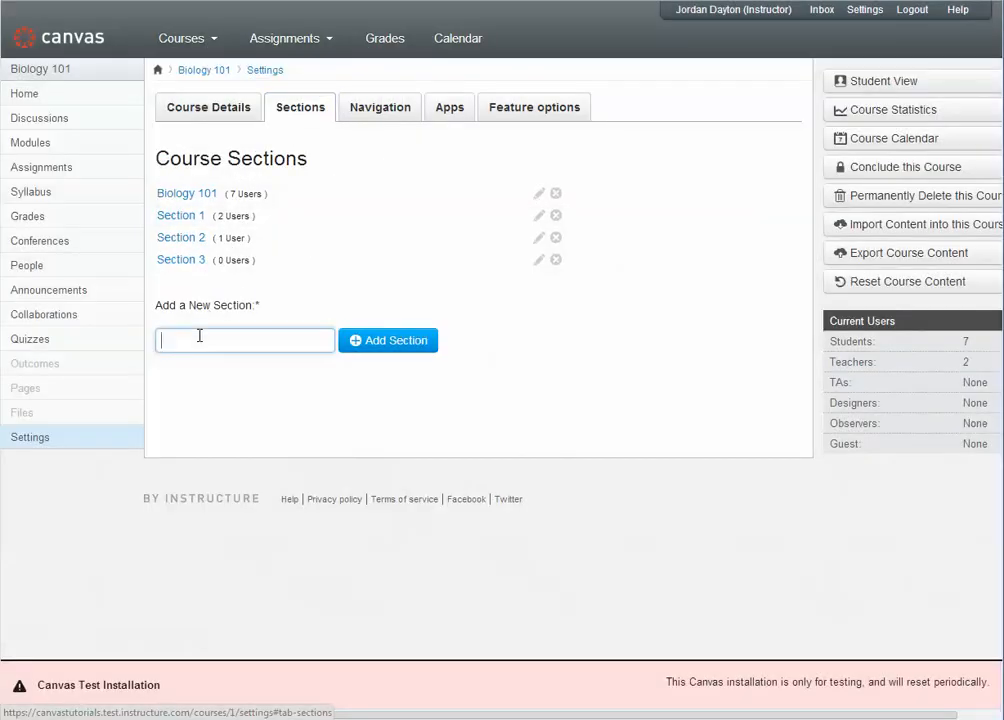
type("Extra")
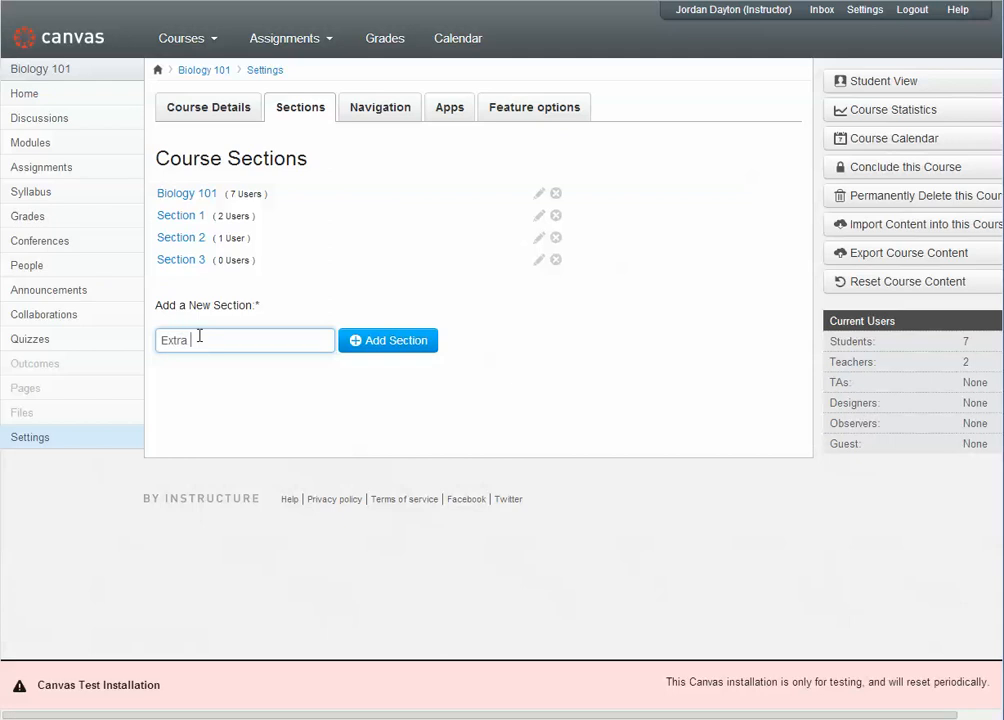
type("Time")
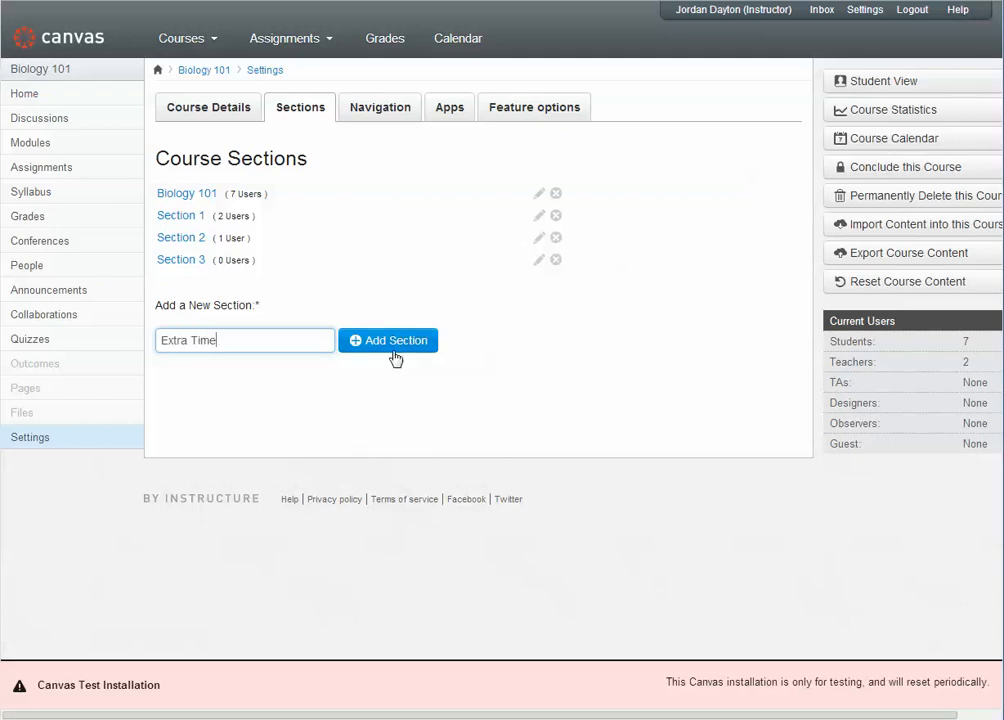
left_click(388, 340)
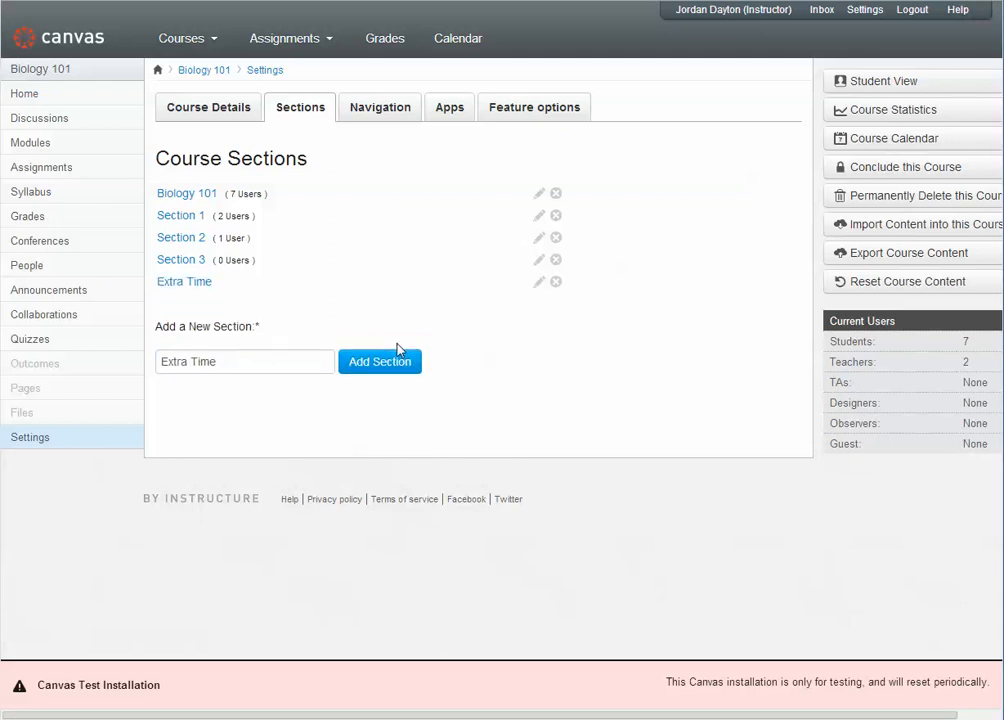
mouse_move(256, 324)
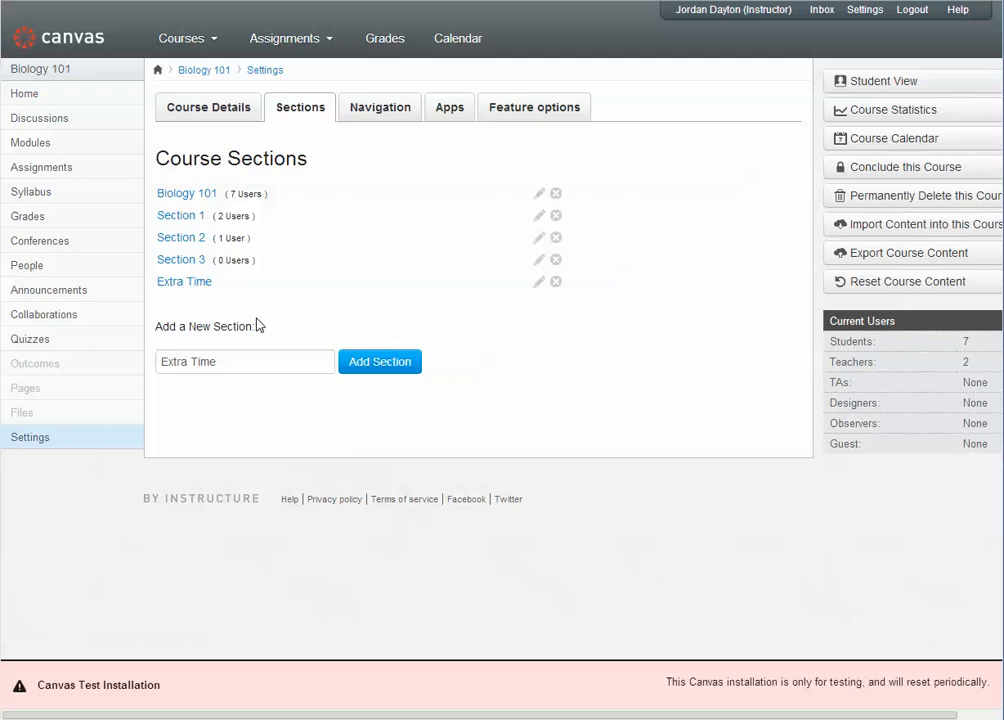
mouse_move(184, 280)
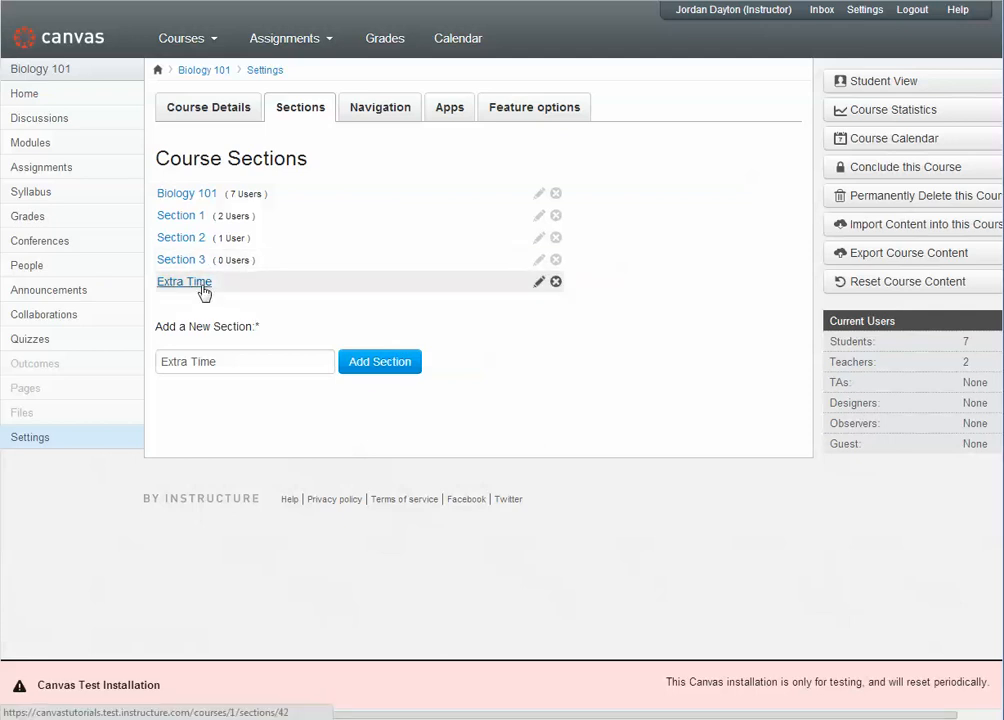
mouse_move(196, 288)
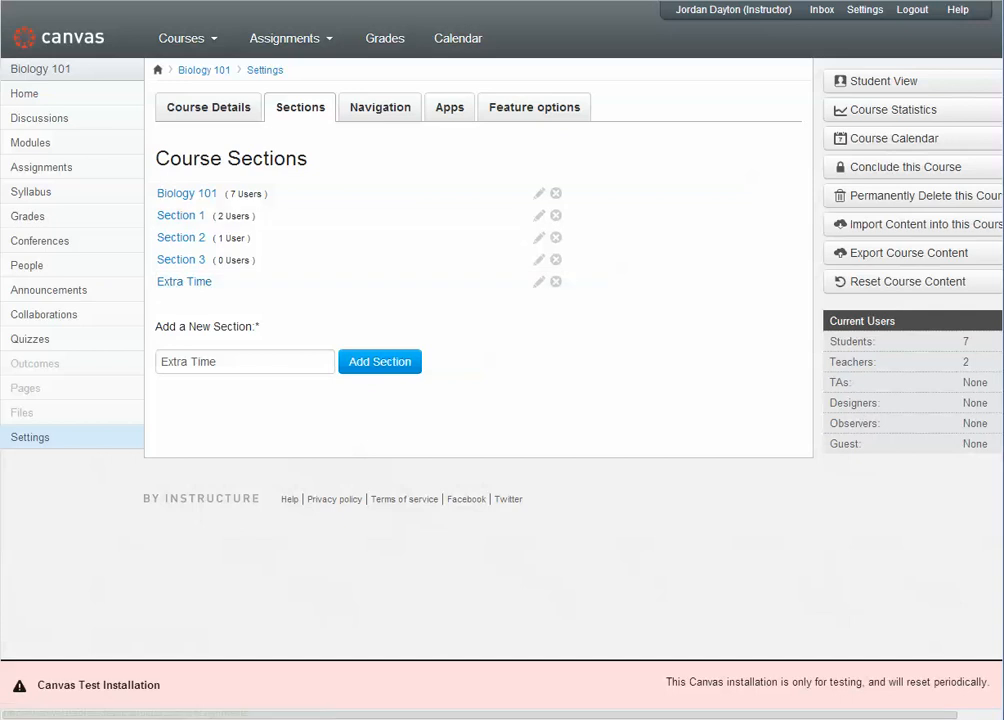
Step: From the People list, bring up Jane Smith's section enrollments for editing
left_click(26, 264)
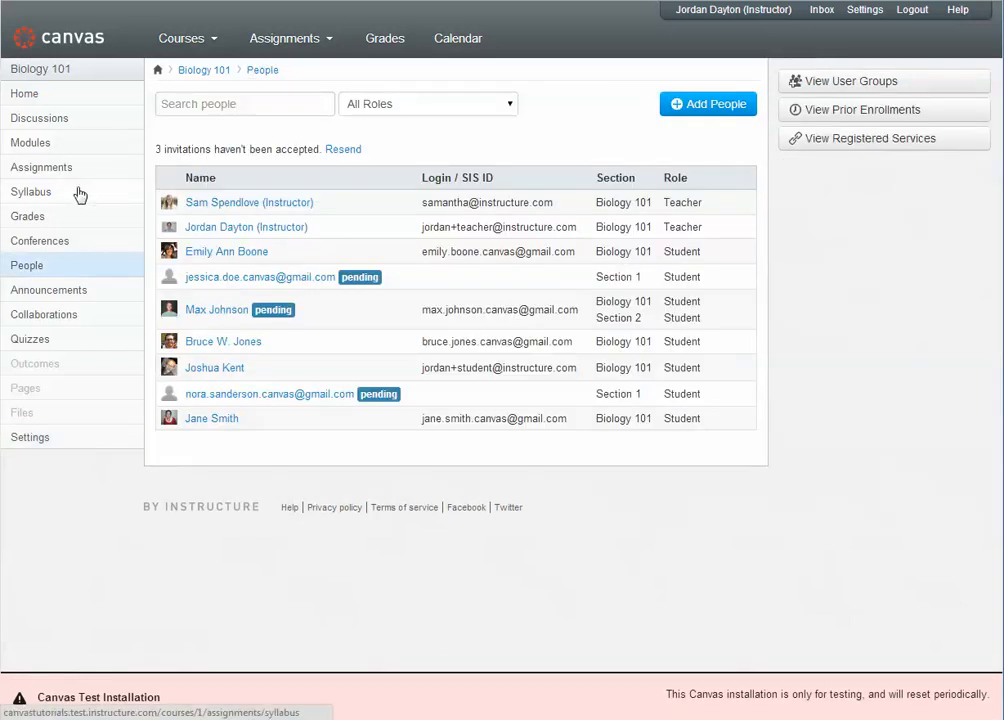
left_click(28, 264)
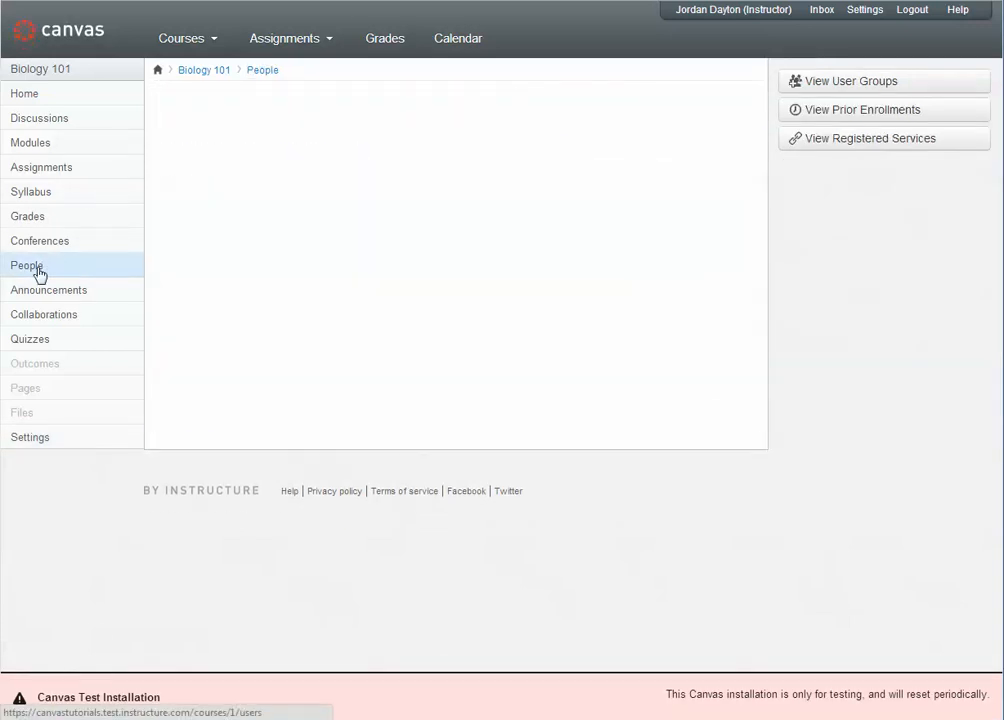
left_click(28, 264)
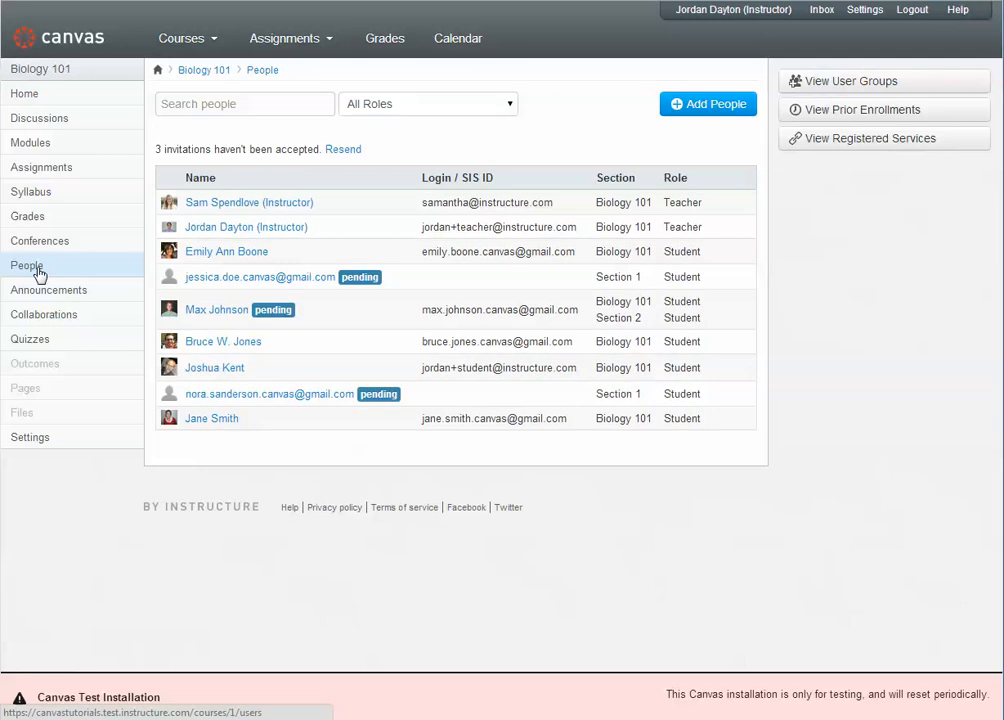
mouse_move(238, 424)
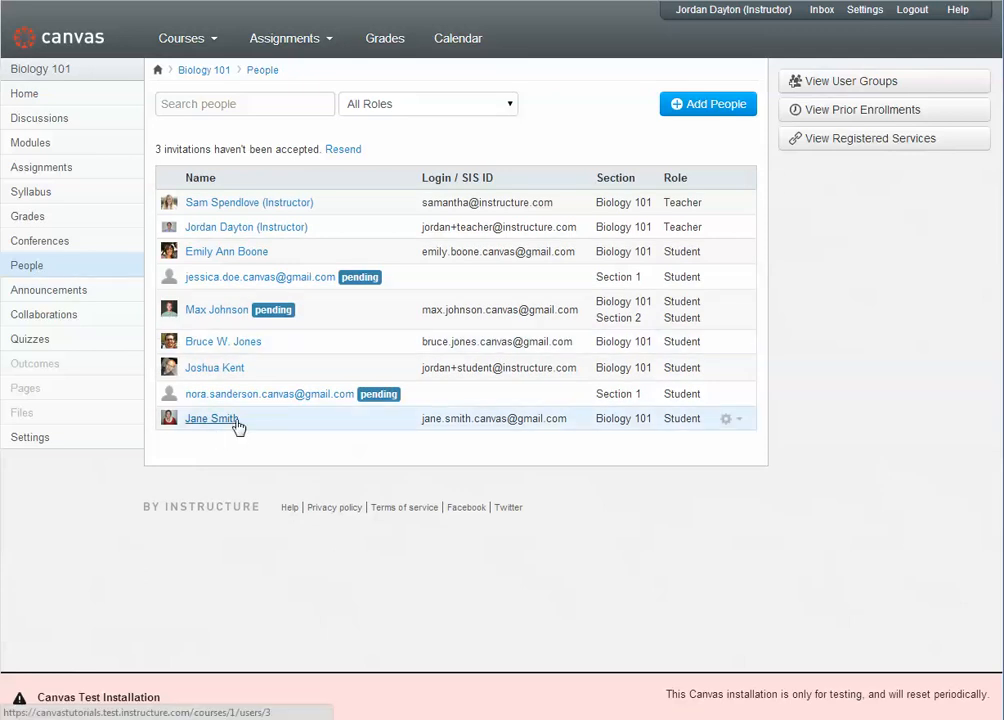
mouse_move(220, 424)
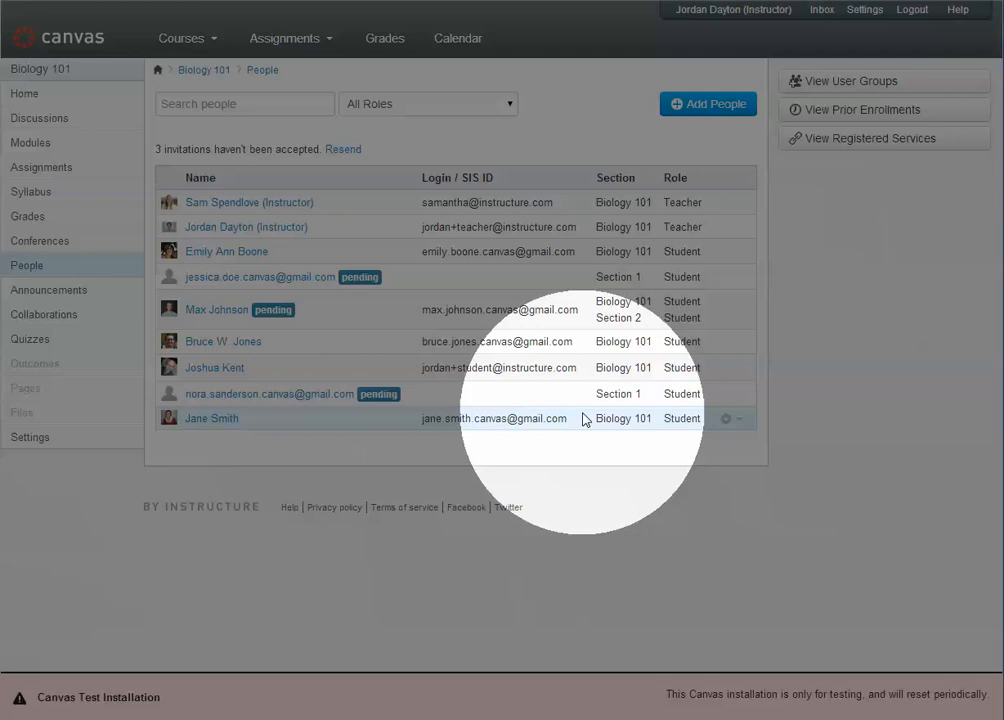
left_click(732, 418)
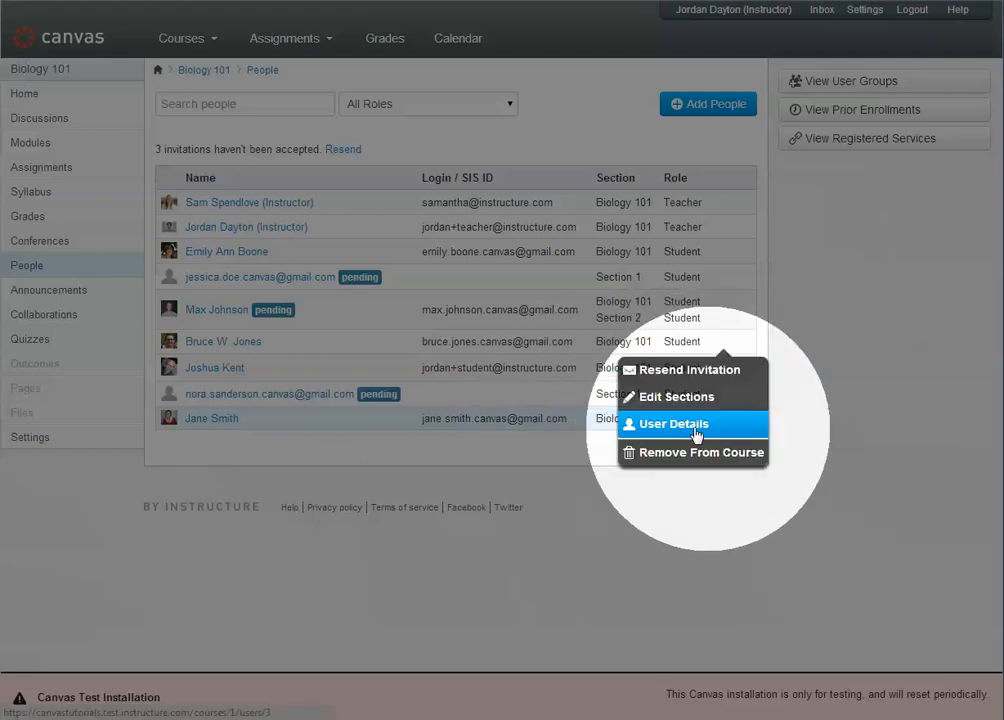
left_click(676, 396)
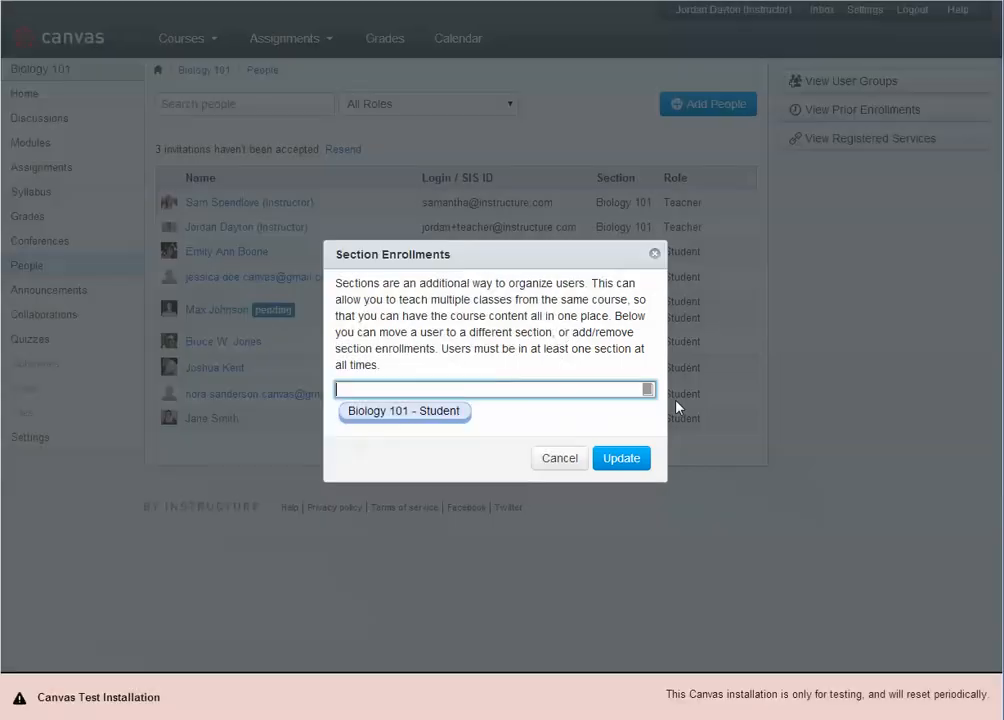
Step: Add the Extra Time section to Jane Smith's enrollments and update them
type("ext")
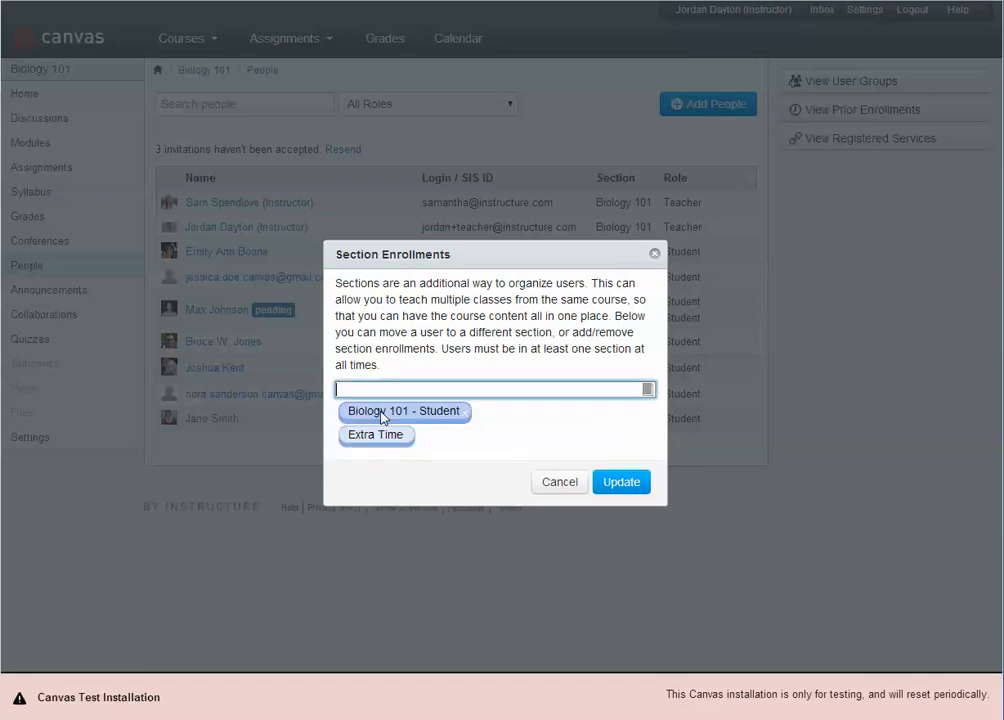
left_click(620, 480)
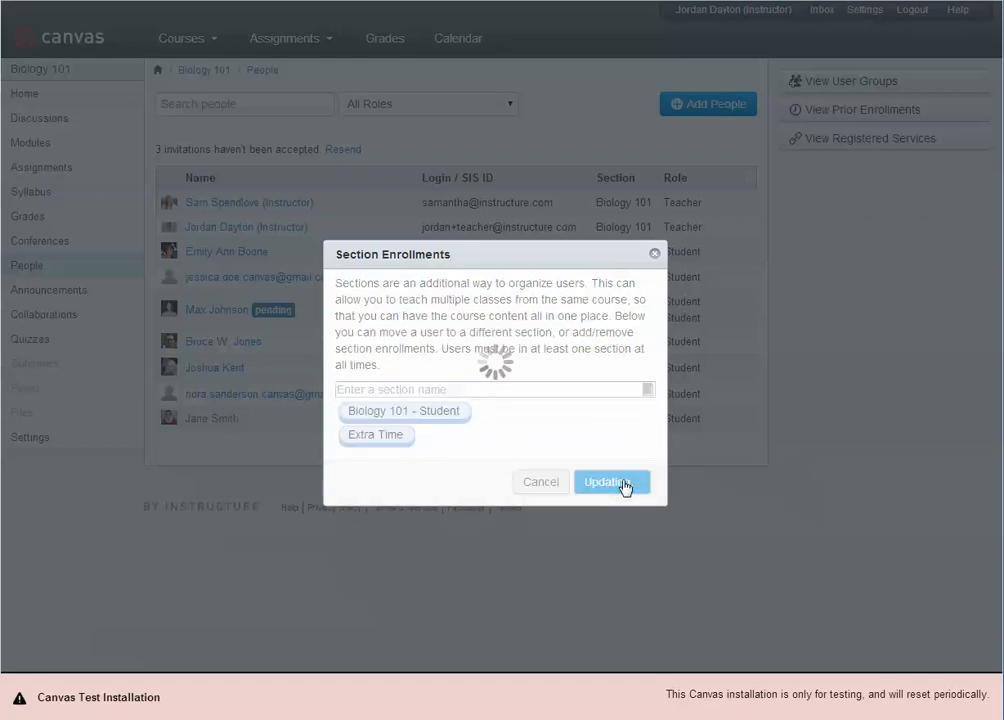
left_click(612, 480)
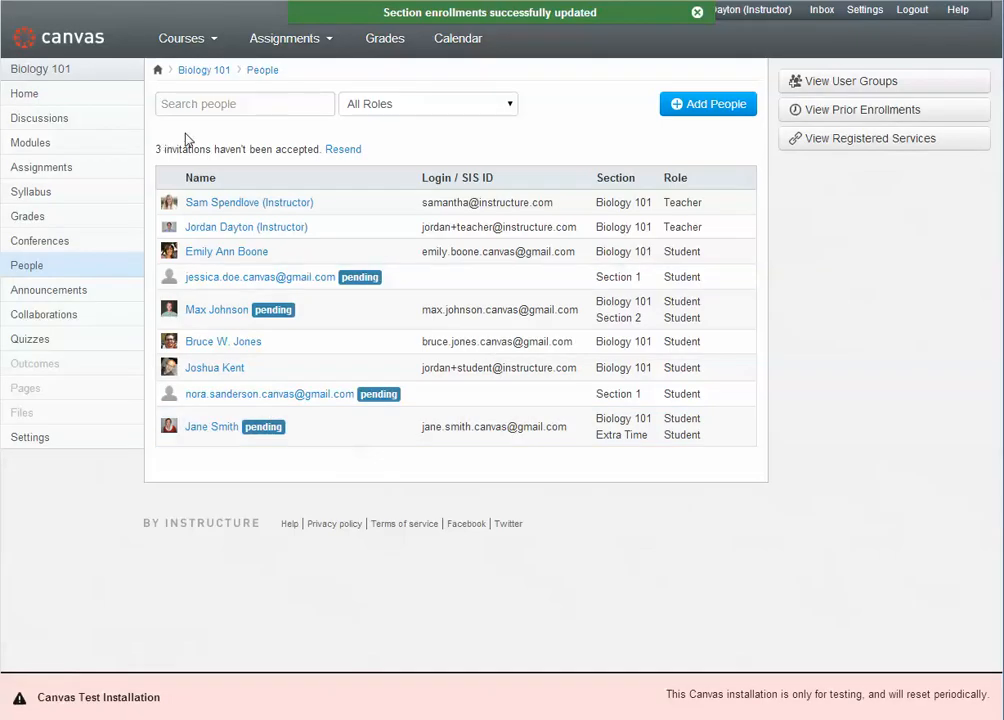
mouse_move(290, 90)
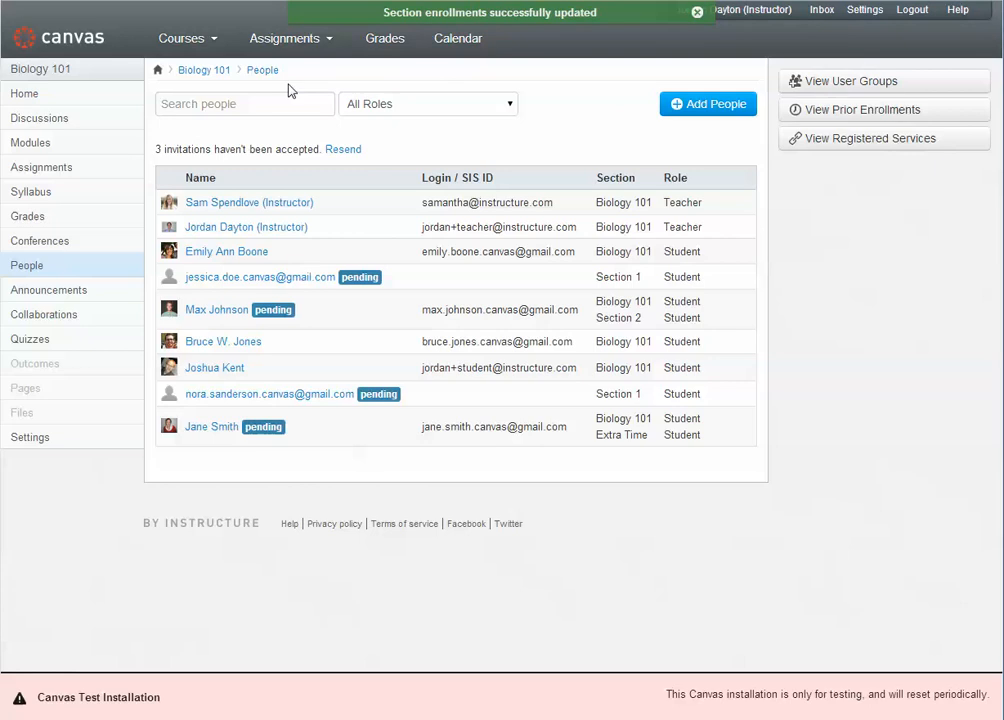
mouse_move(624, 428)
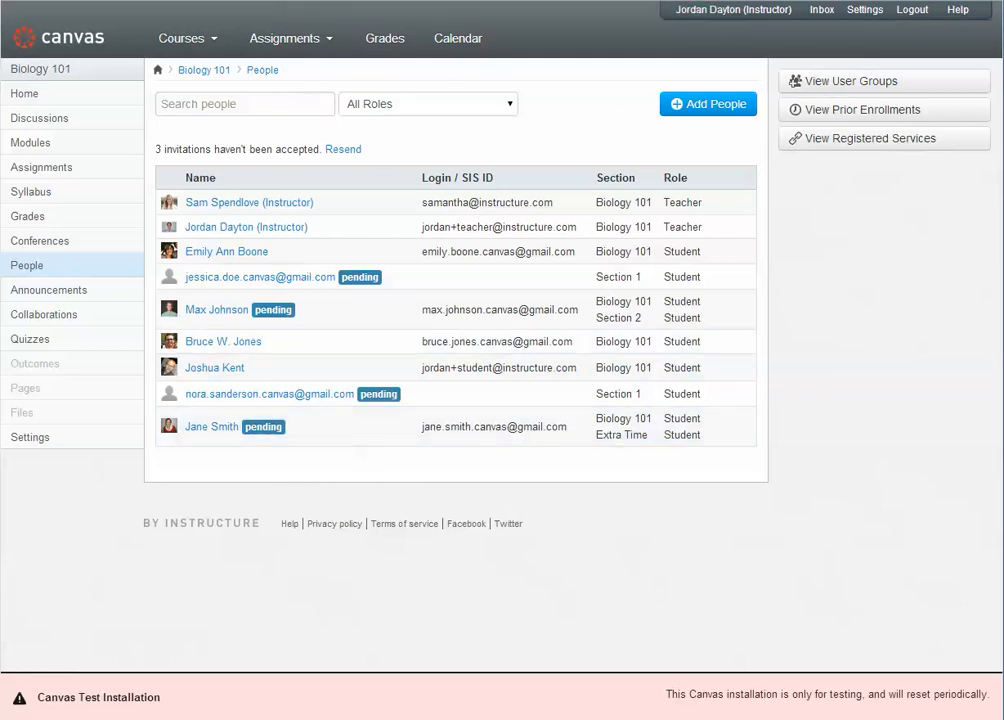
Step: Bring up the Writing Assignment edit form scrolled to its due-date settings for Everyone
left_click(40, 168)
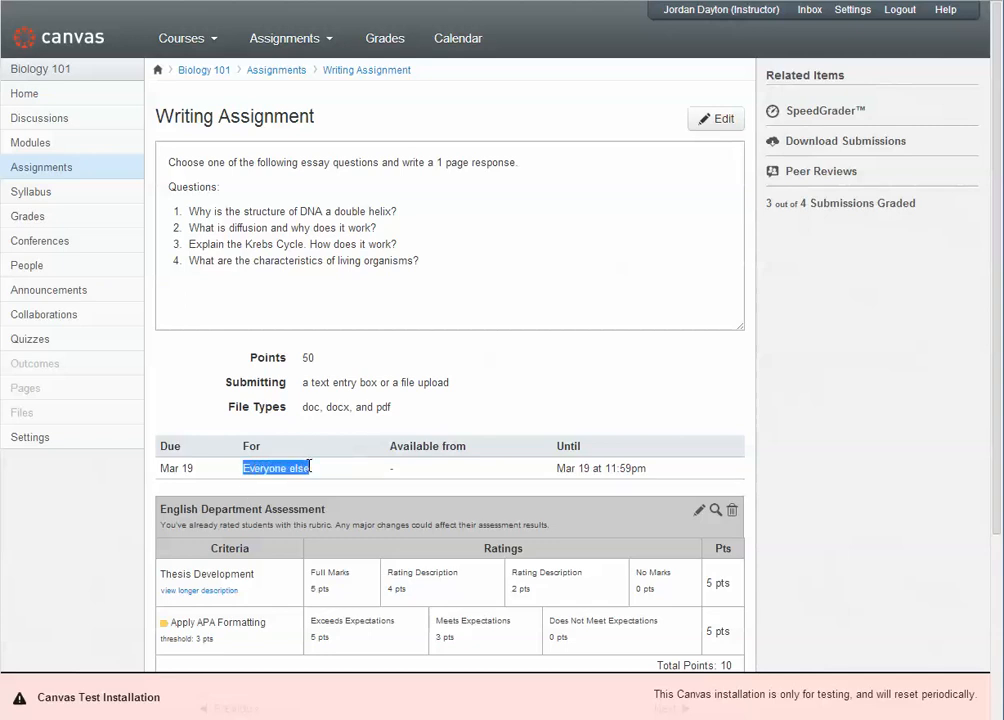
mouse_move(716, 120)
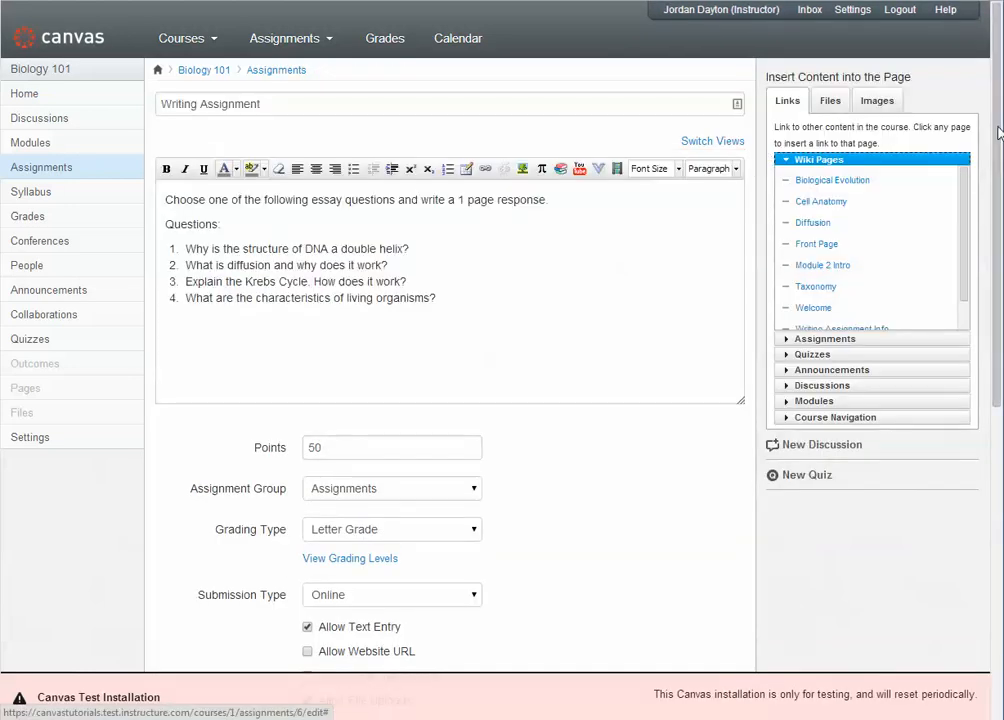
scroll("down", 3)
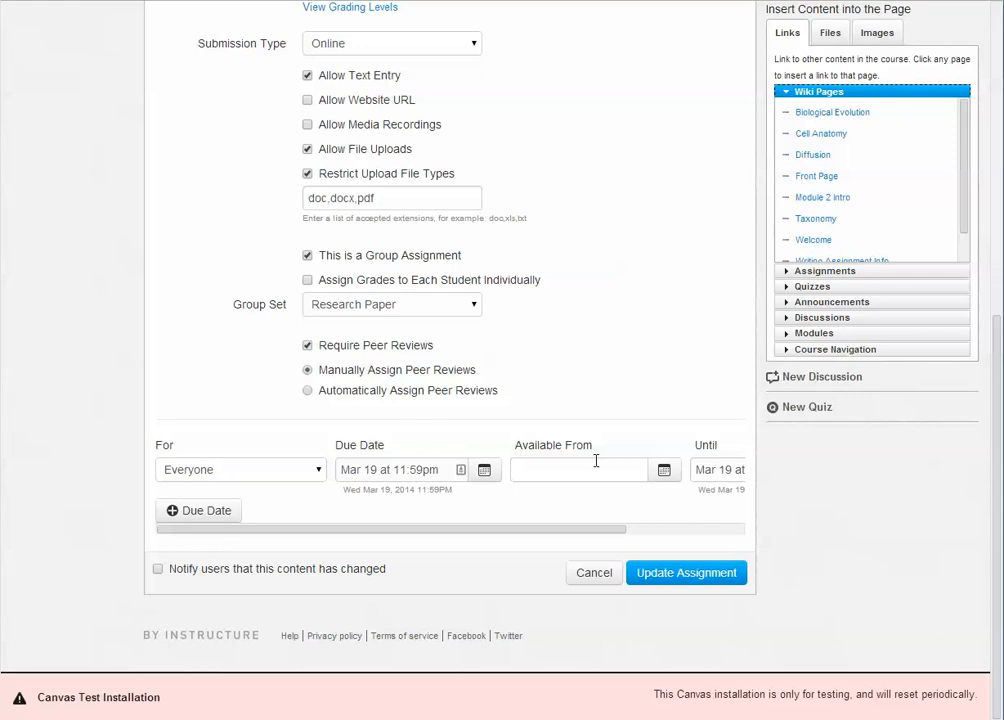
mouse_move(830, 544)
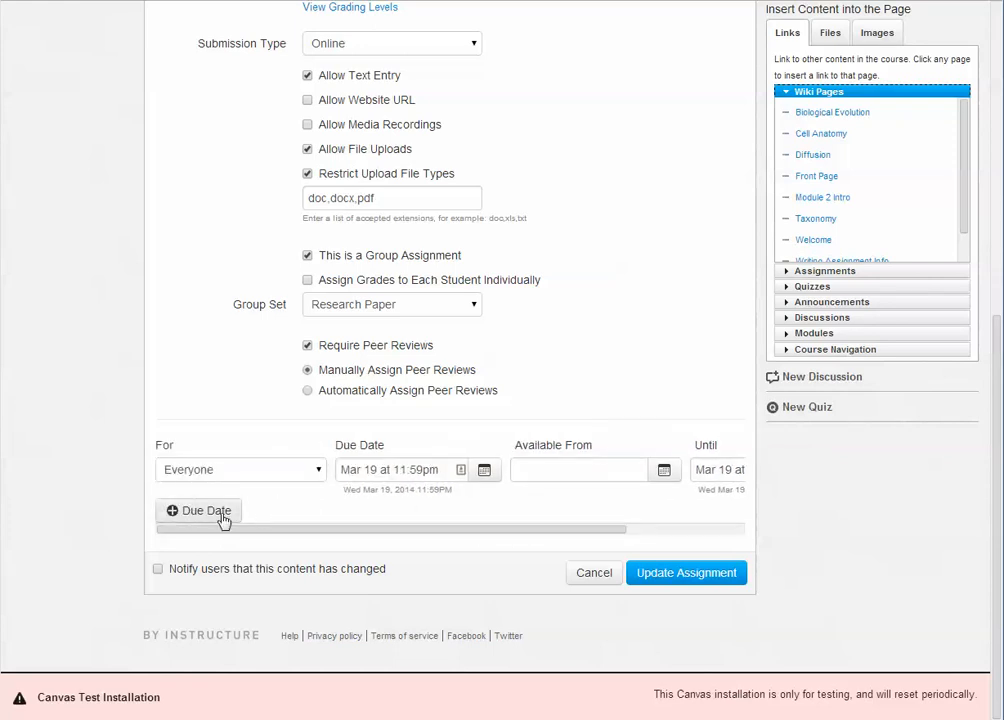
Step: Add a due-date row assigned to Extra Time with an Until lock date of Feb 22, 2014
left_click(198, 512)
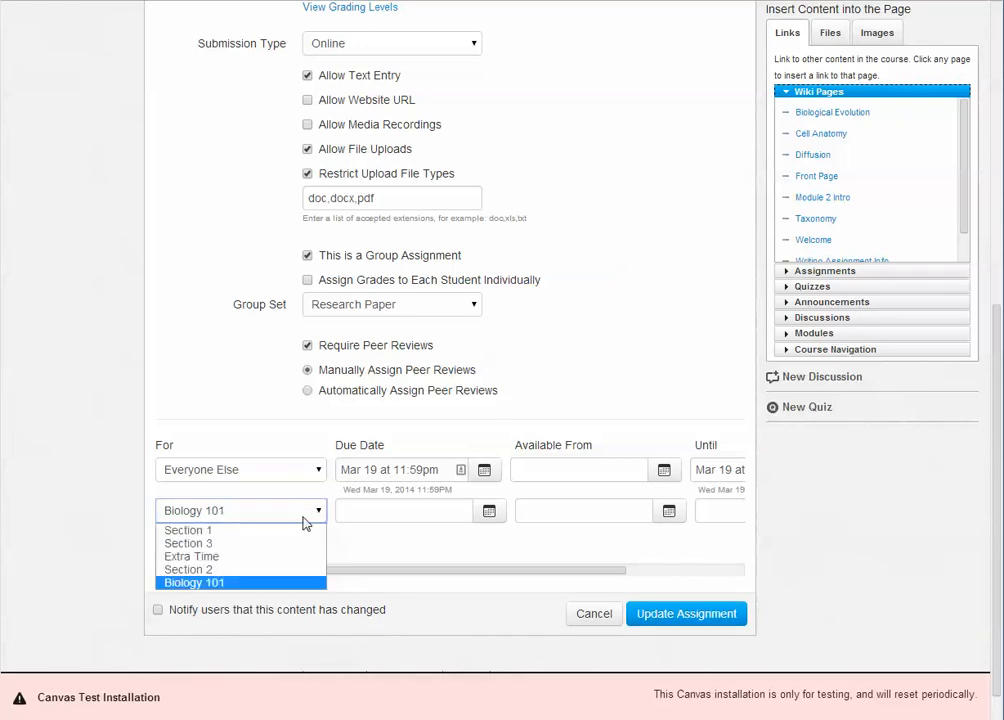
left_click(192, 556)
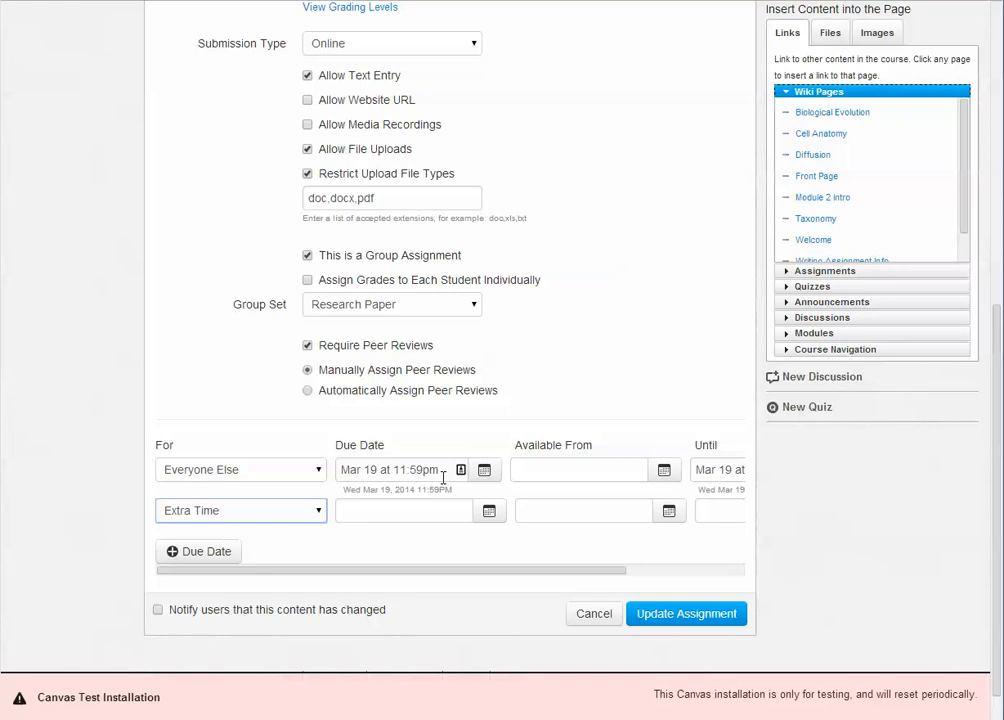
mouse_move(530, 570)
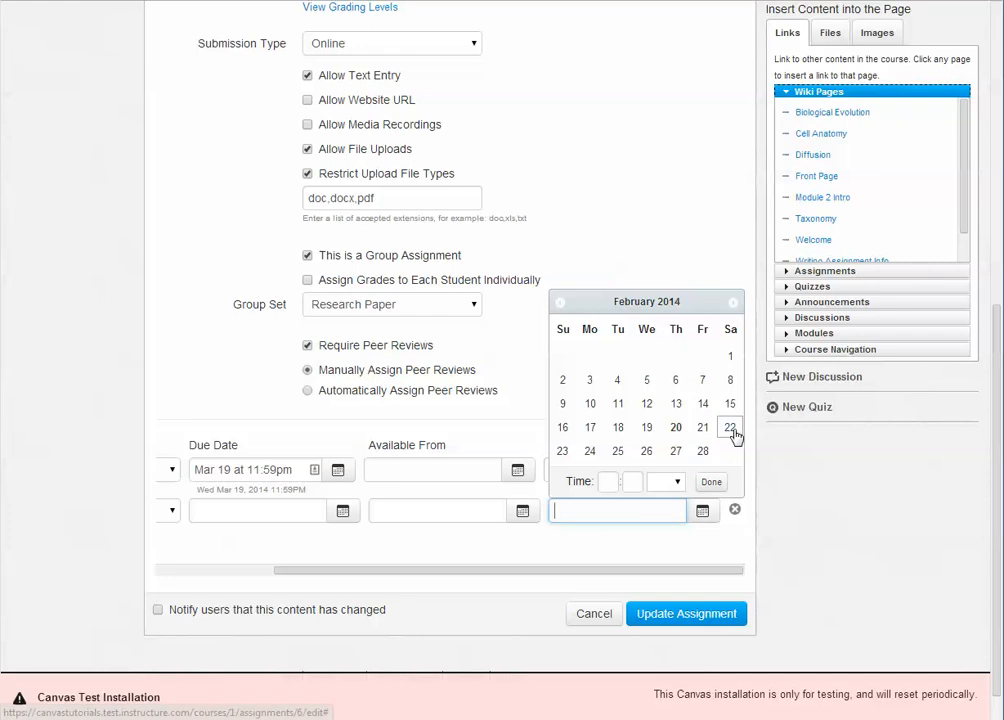
left_click(730, 428)
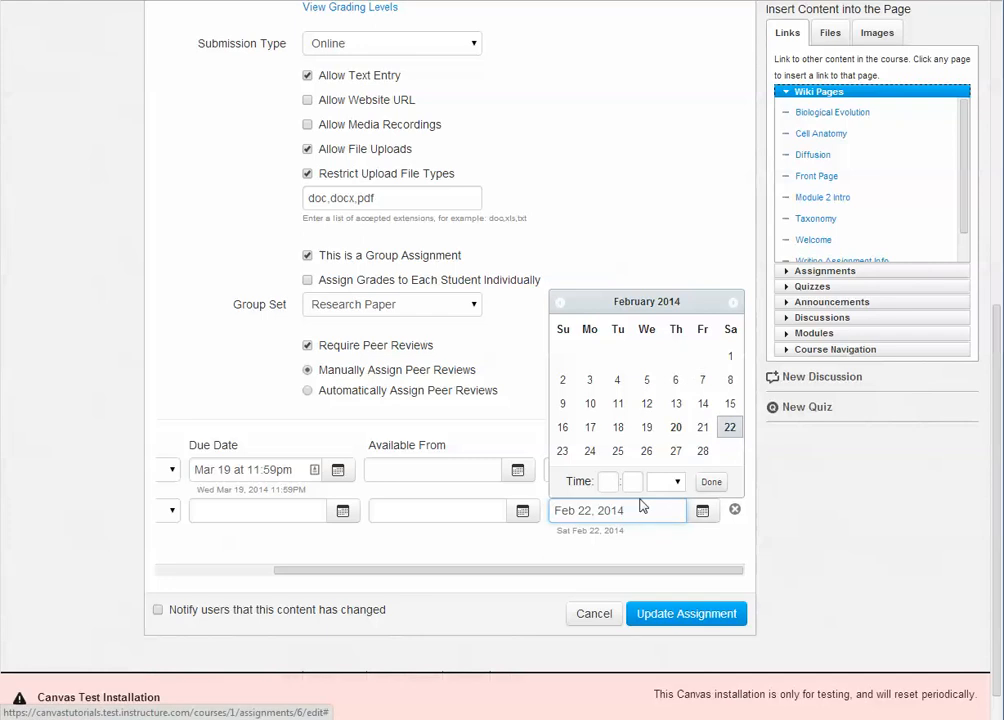
left_click(712, 480)
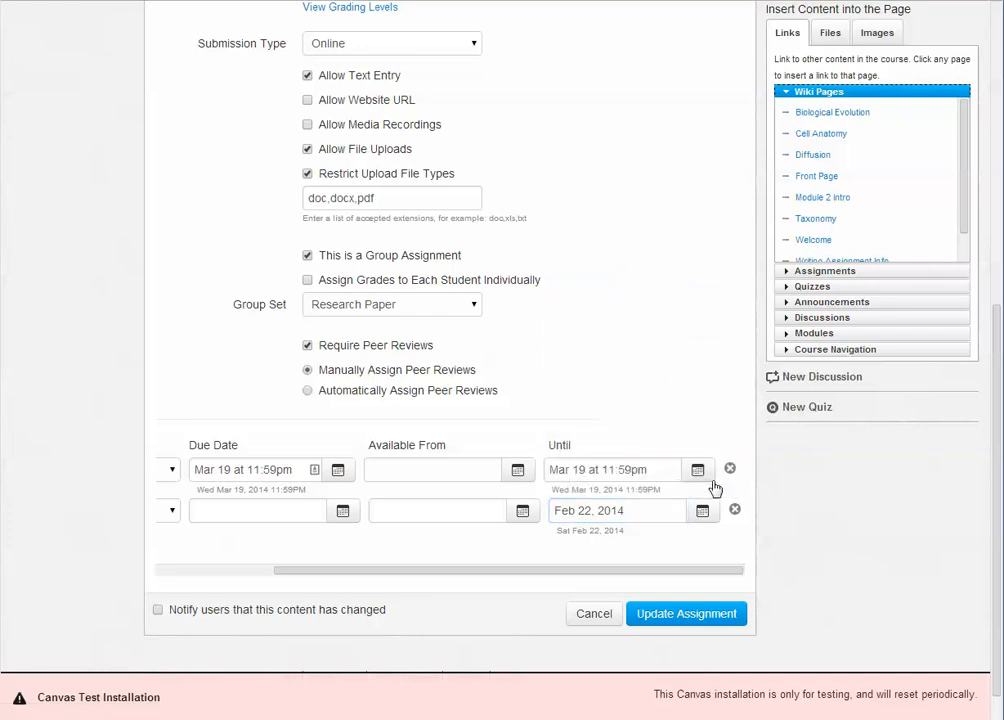
Step: Update the assignment so the Extra Time override is saved alongside Everyone else
left_click(686, 612)
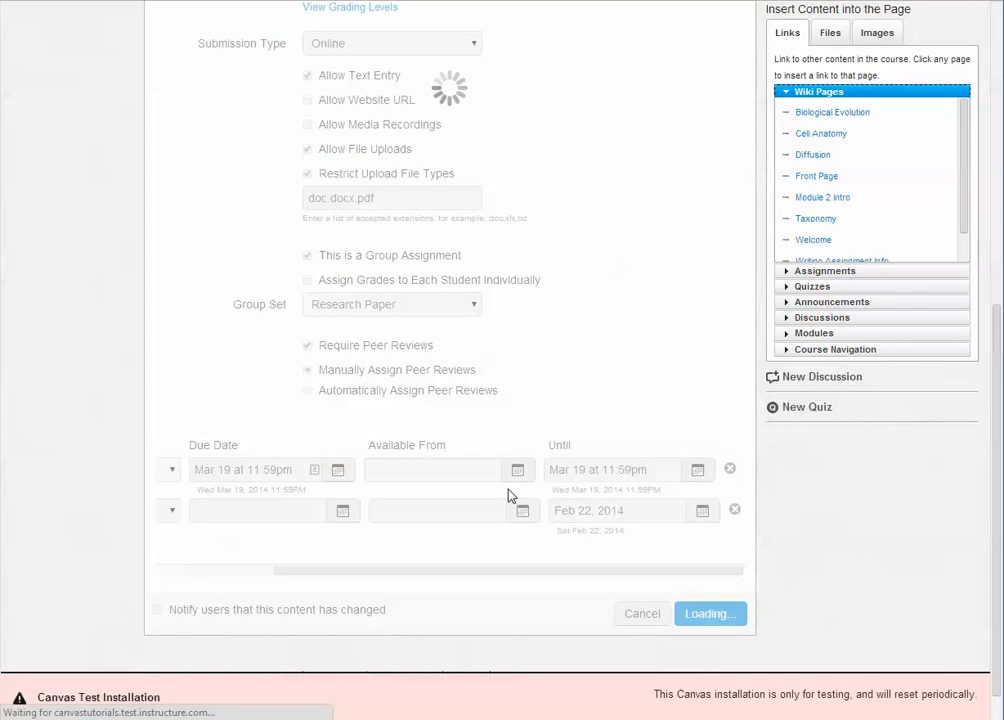
left_click(710, 612)
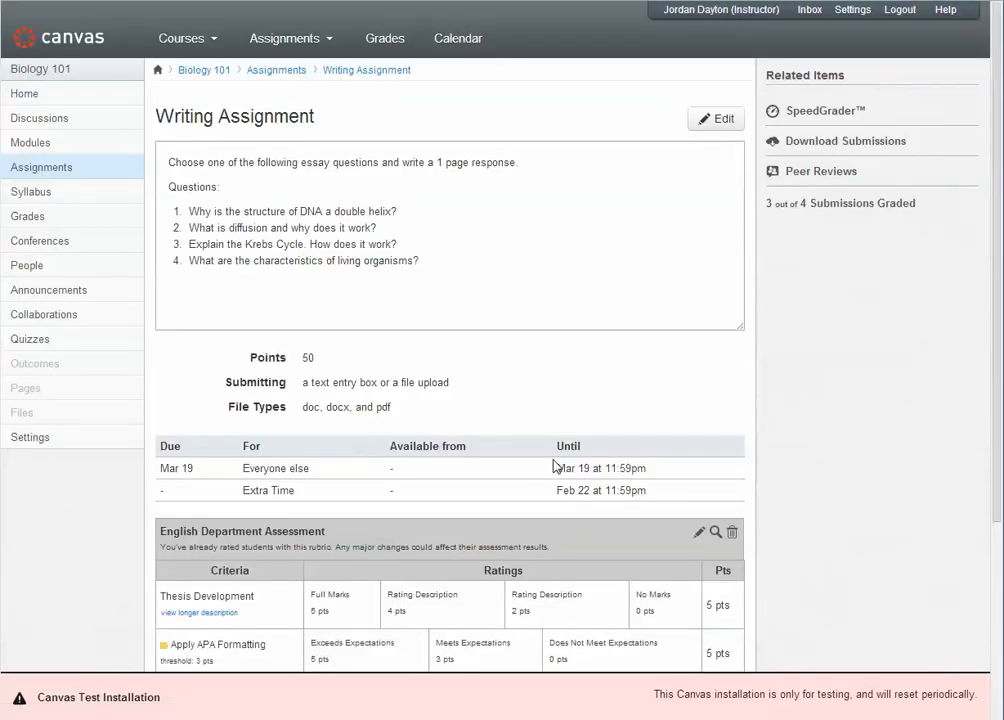